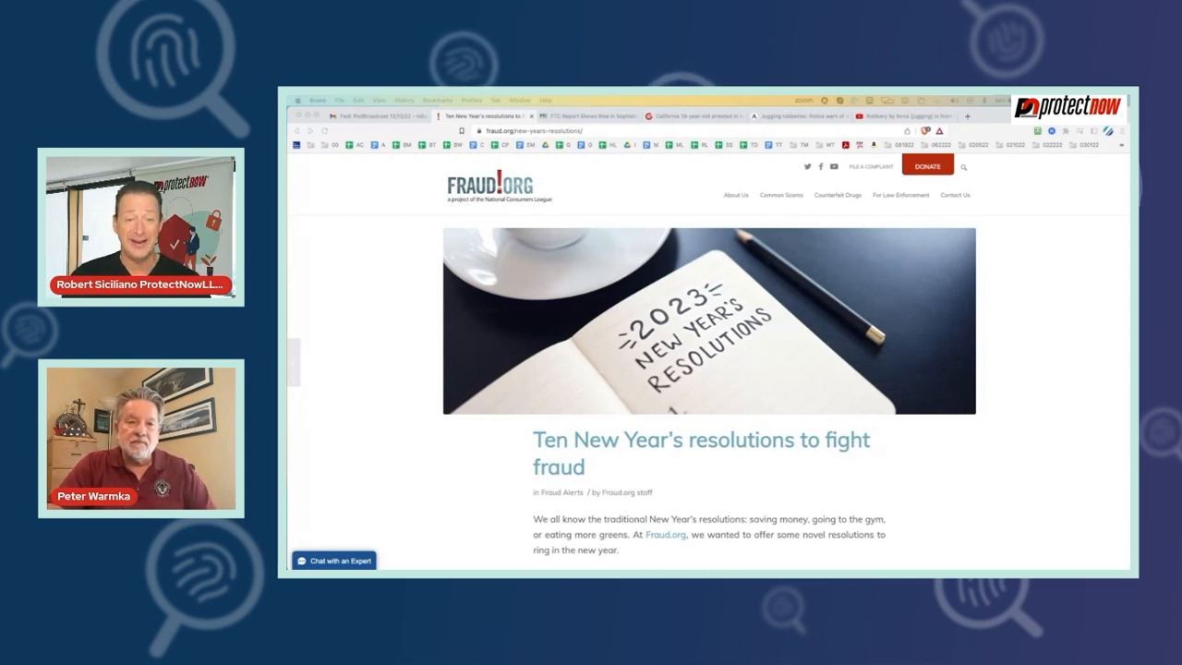
Search Google for Gmail two-factor verification, read the results, then start an 'aol two factor' search.
scroll("down", 3)
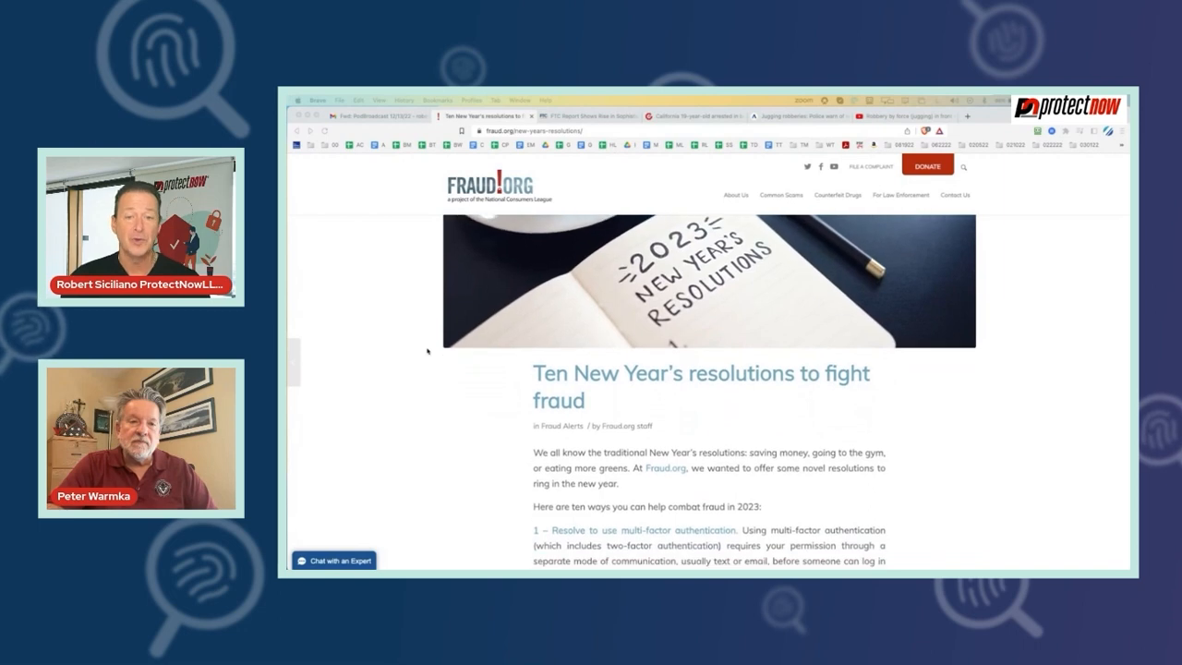
scroll("down", 3)
type("gamil two facto")
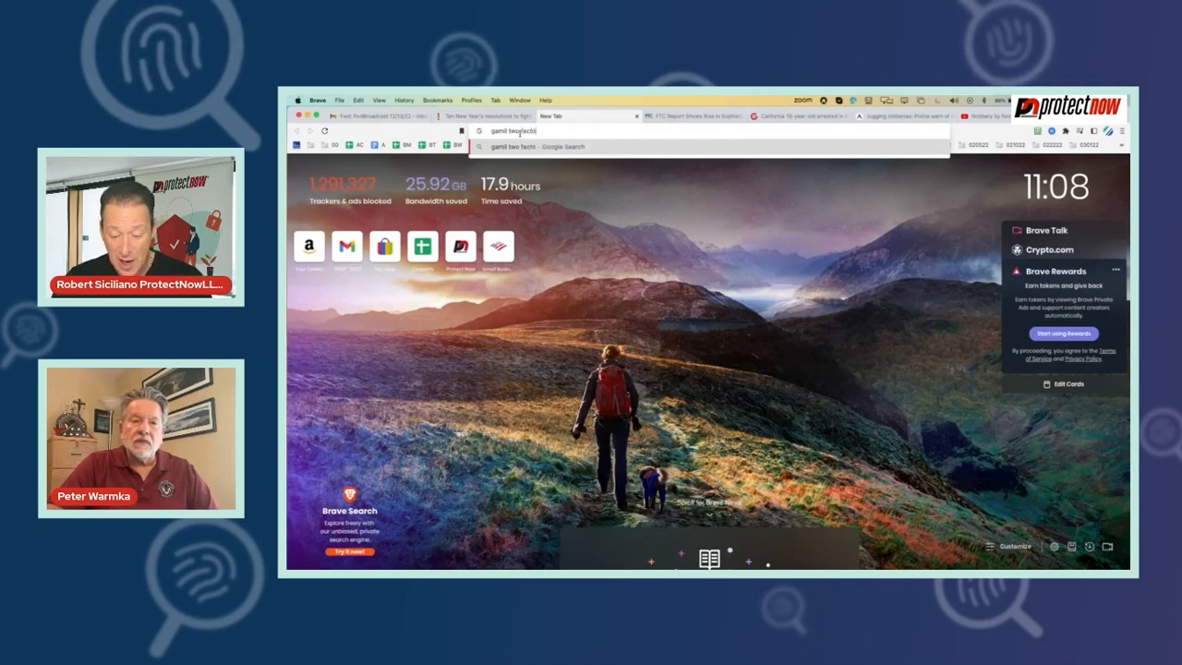
key("Return")
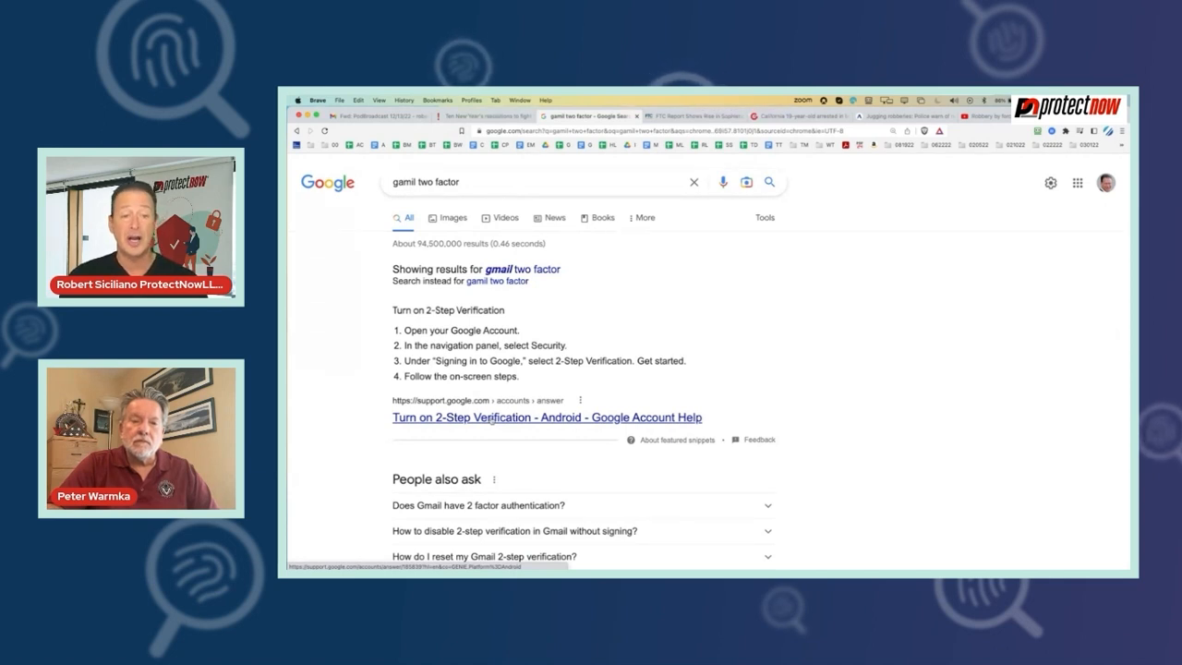
scroll("down", 3)
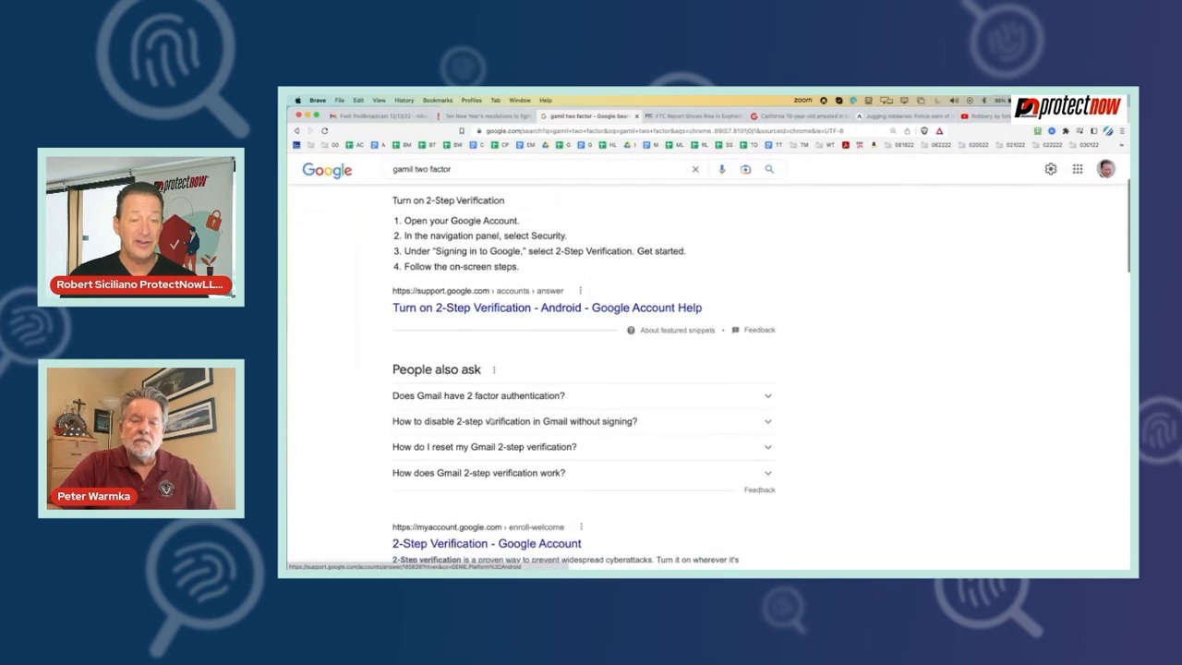
scroll("down", 3)
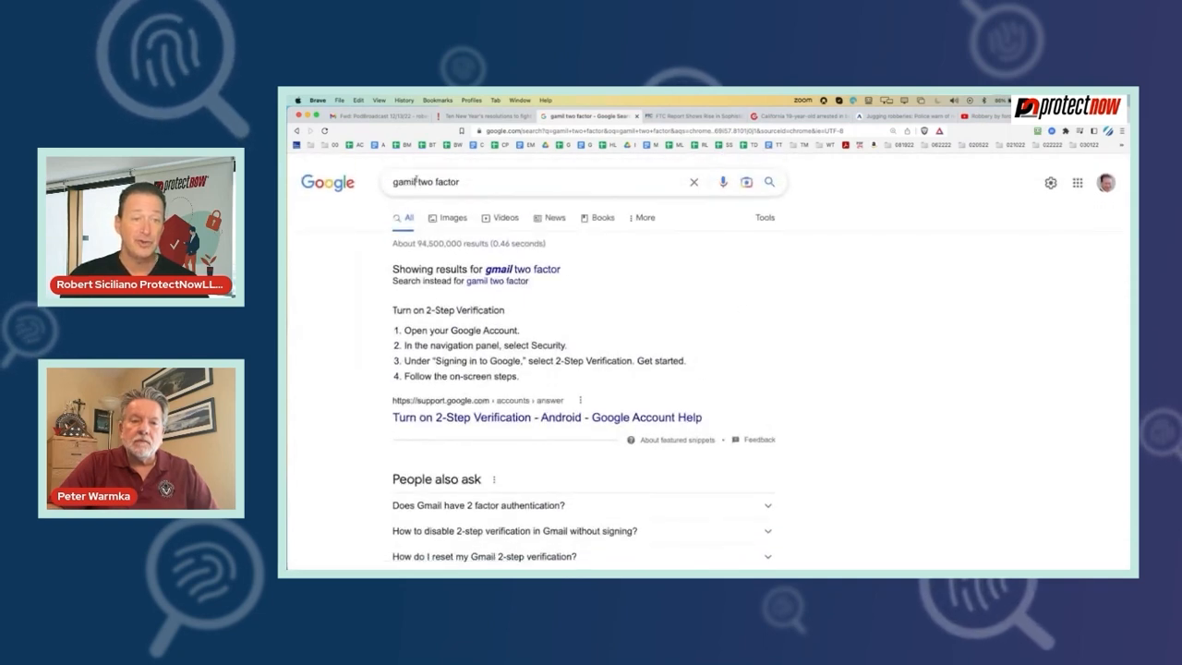
type("aol two factor")
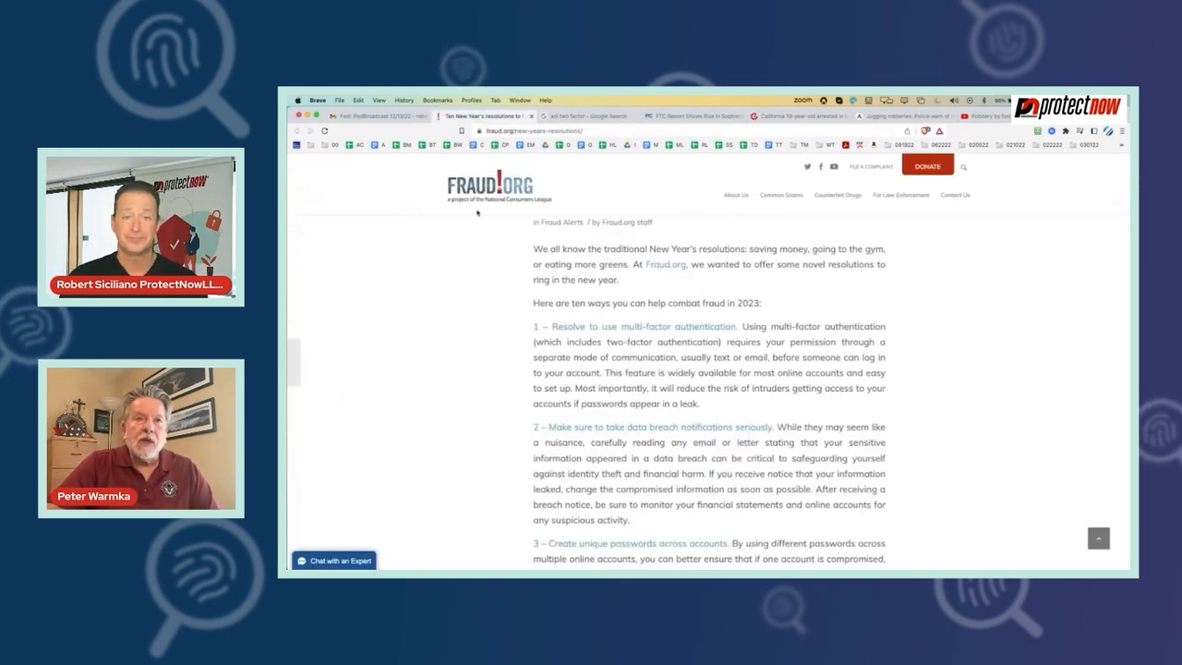
mouse_move(923, 373)
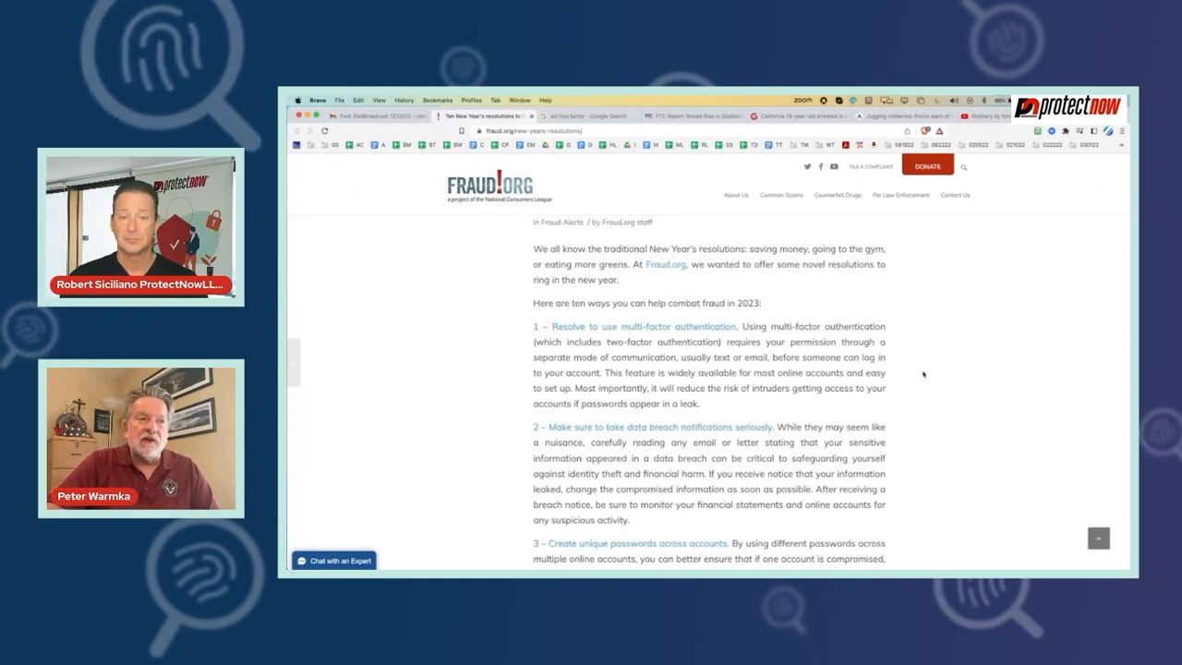
scroll("down", 3)
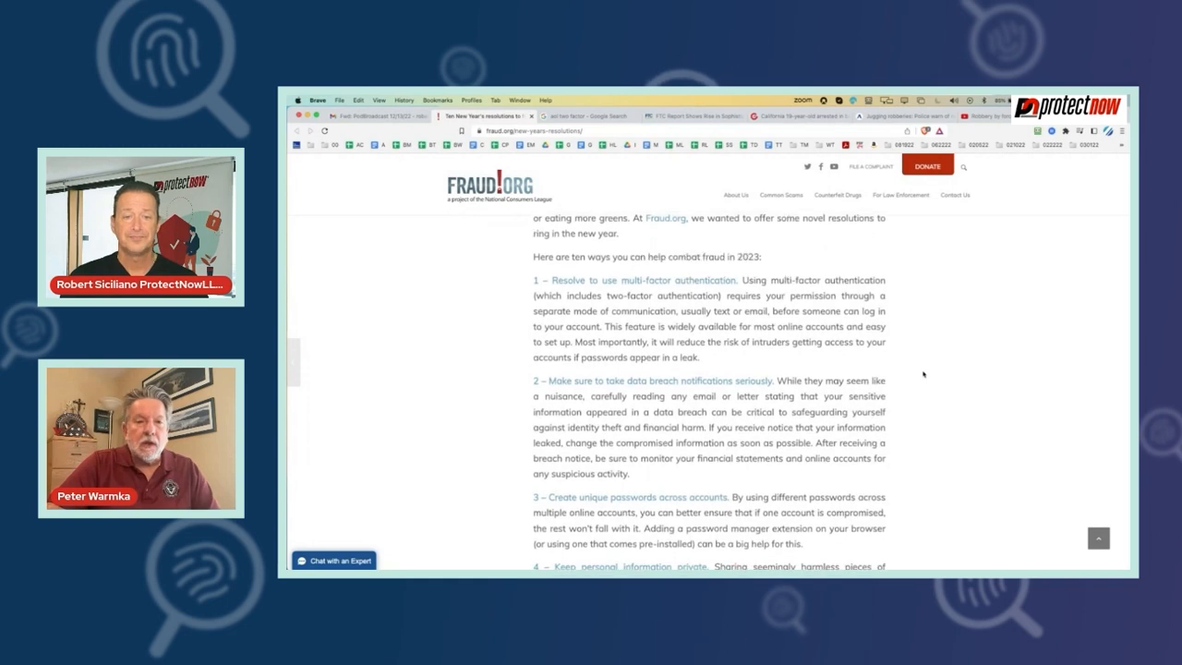
scroll("down", 3)
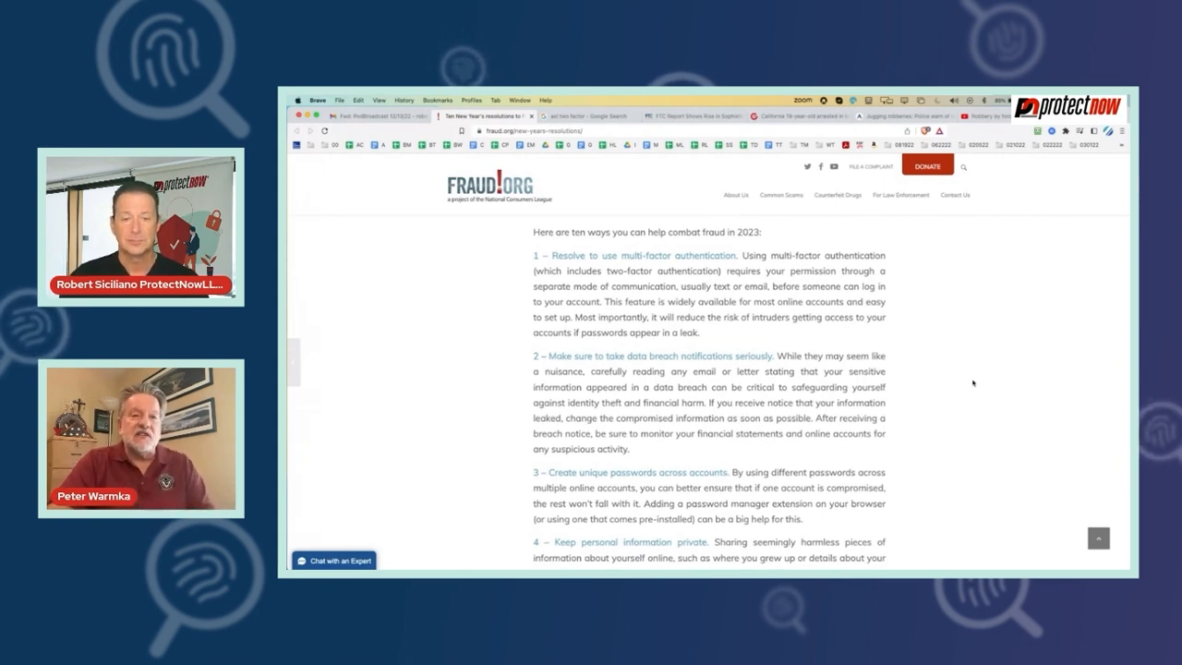
scroll("down", 3)
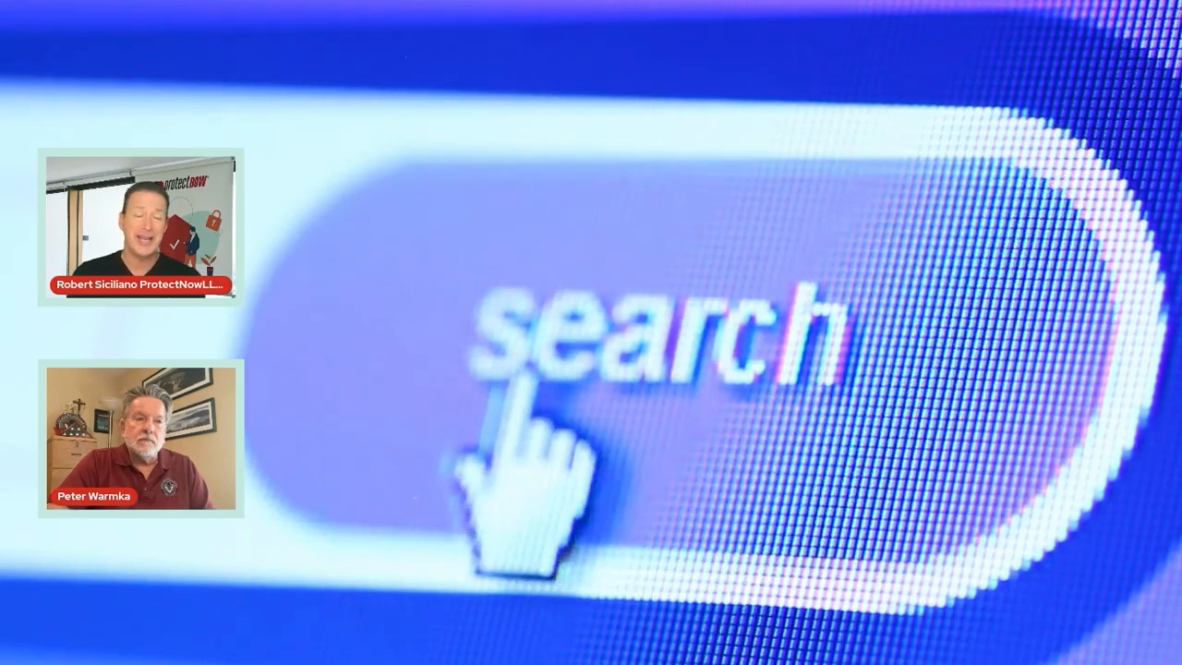
mouse_move(960, 360)
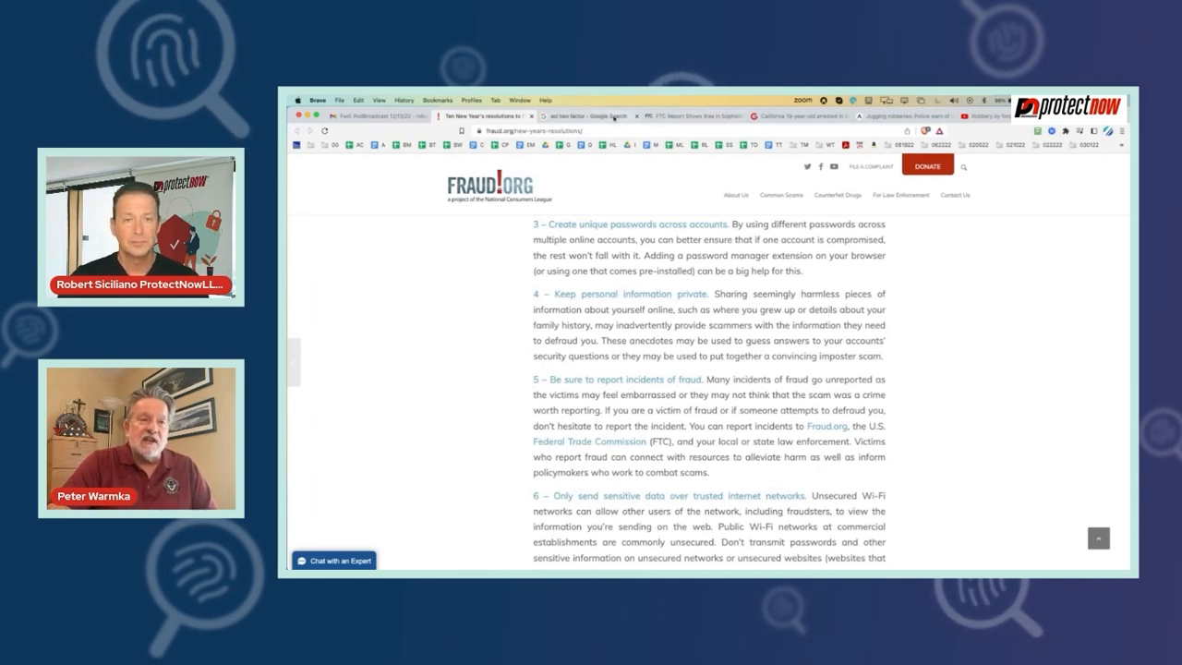
Return to the search tab and read the push notifications credit card results down to People also ask.
left_click(587, 114)
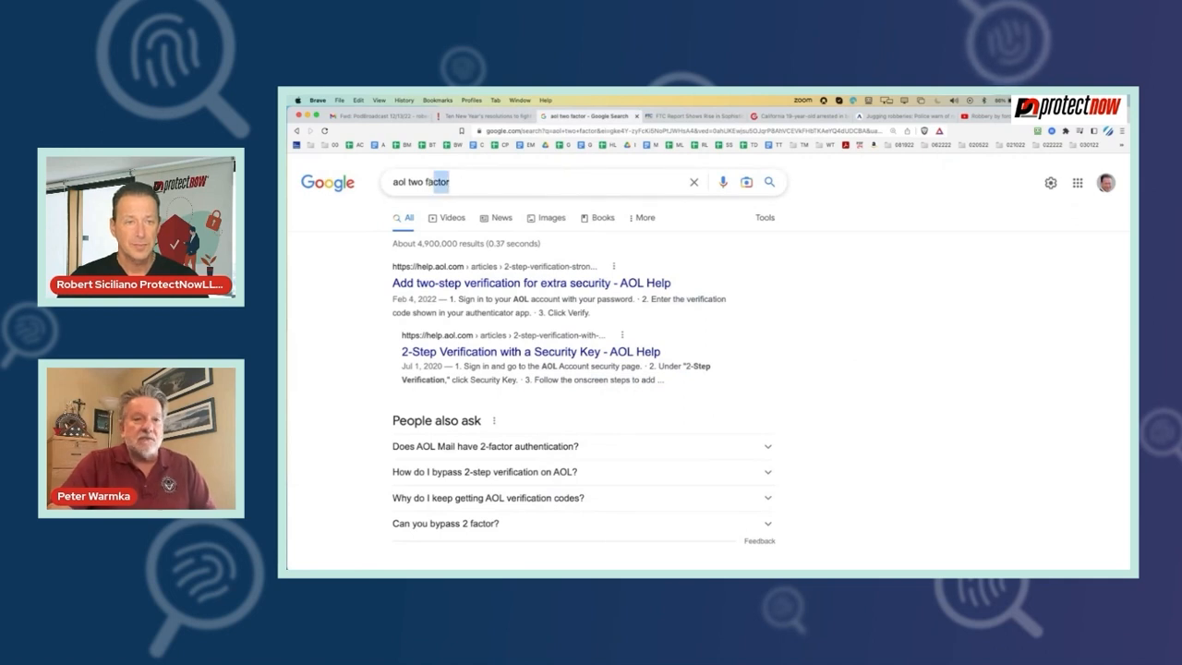
type("pua")
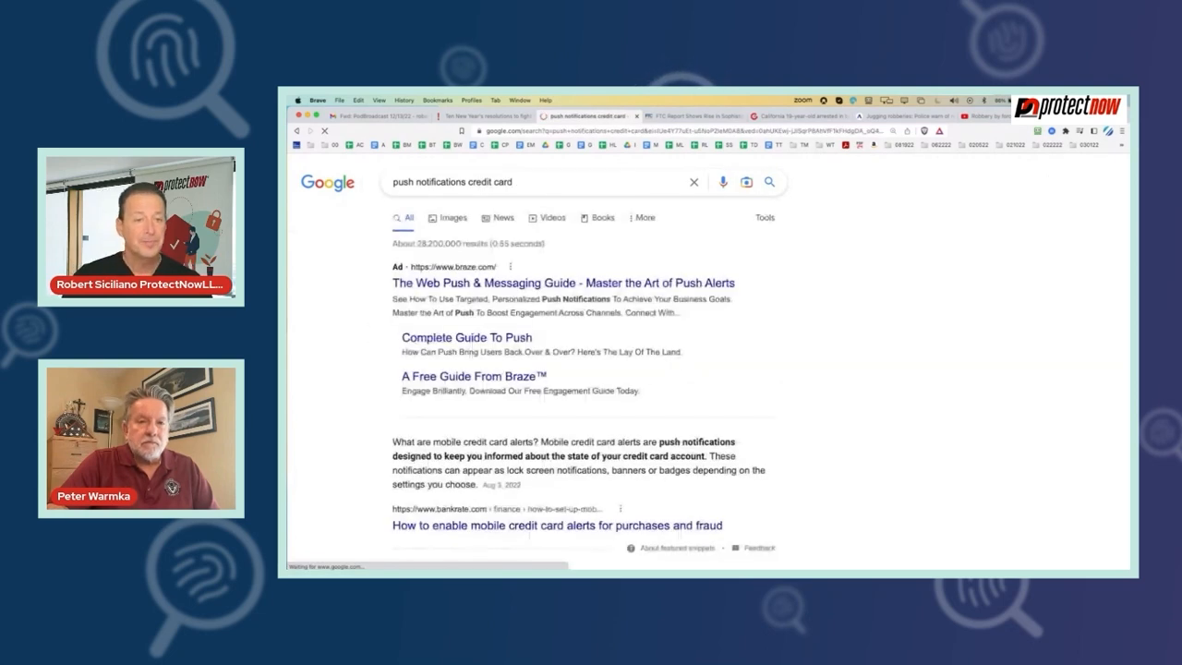
scroll("down", 3)
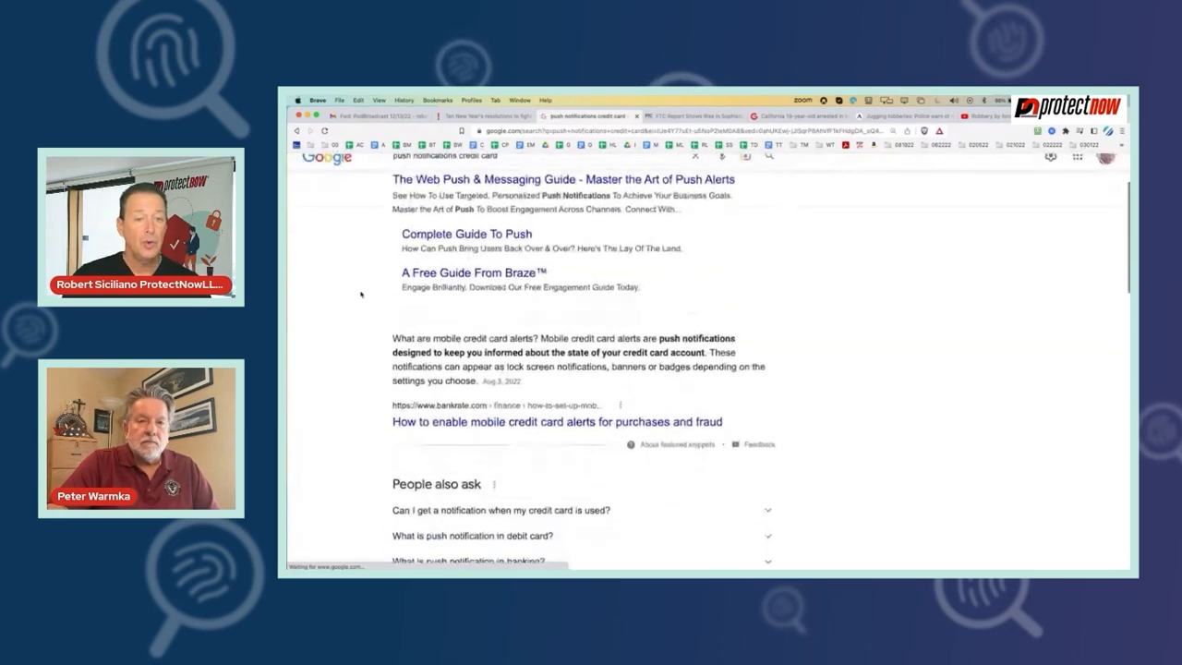
scroll("down", 3)
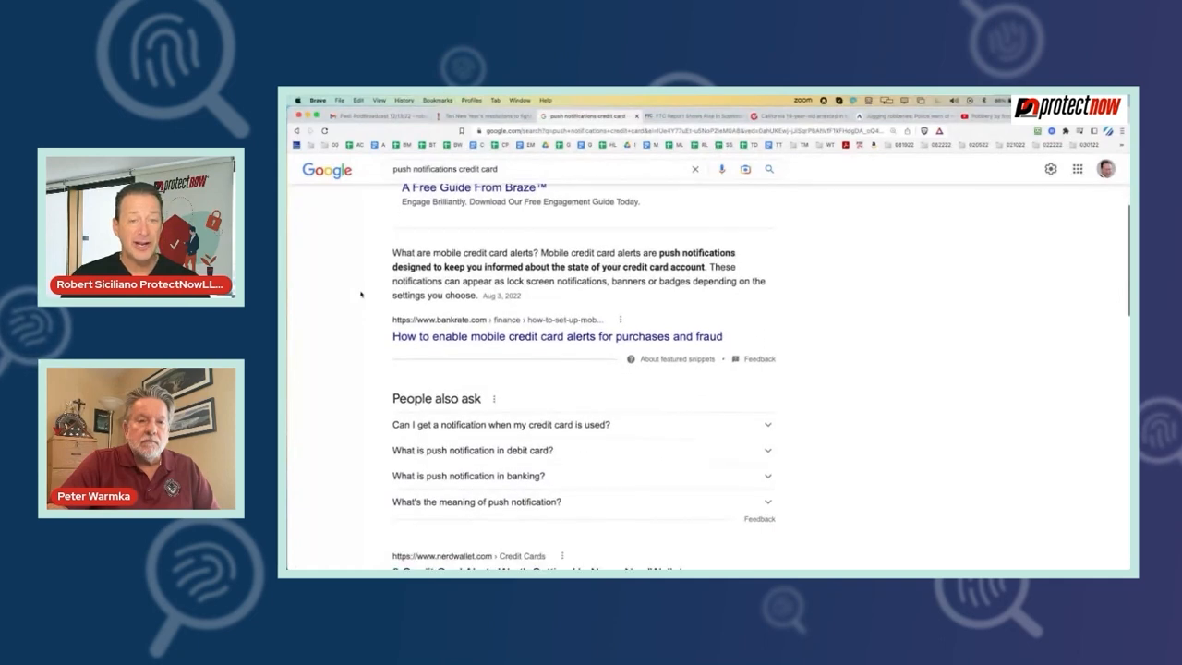
scroll("down", 3)
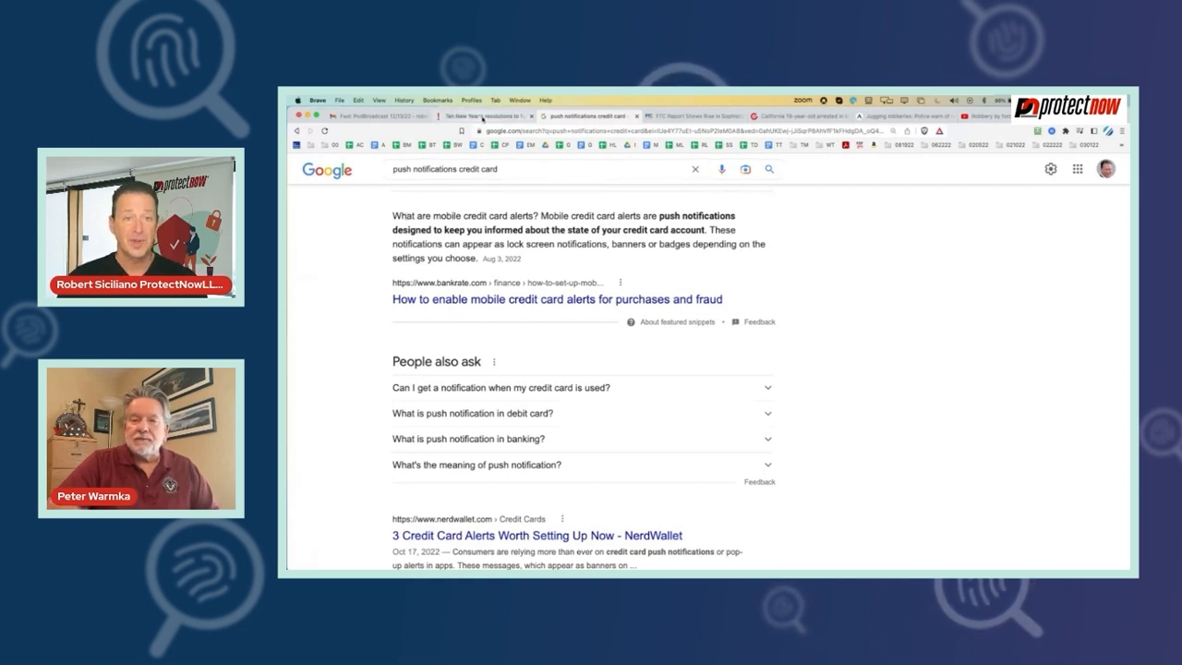
Switch to the Fraud.org article and read resolutions 3 to 6 on passwords, reporting fraud and trusted networks.
left_click(587, 115)
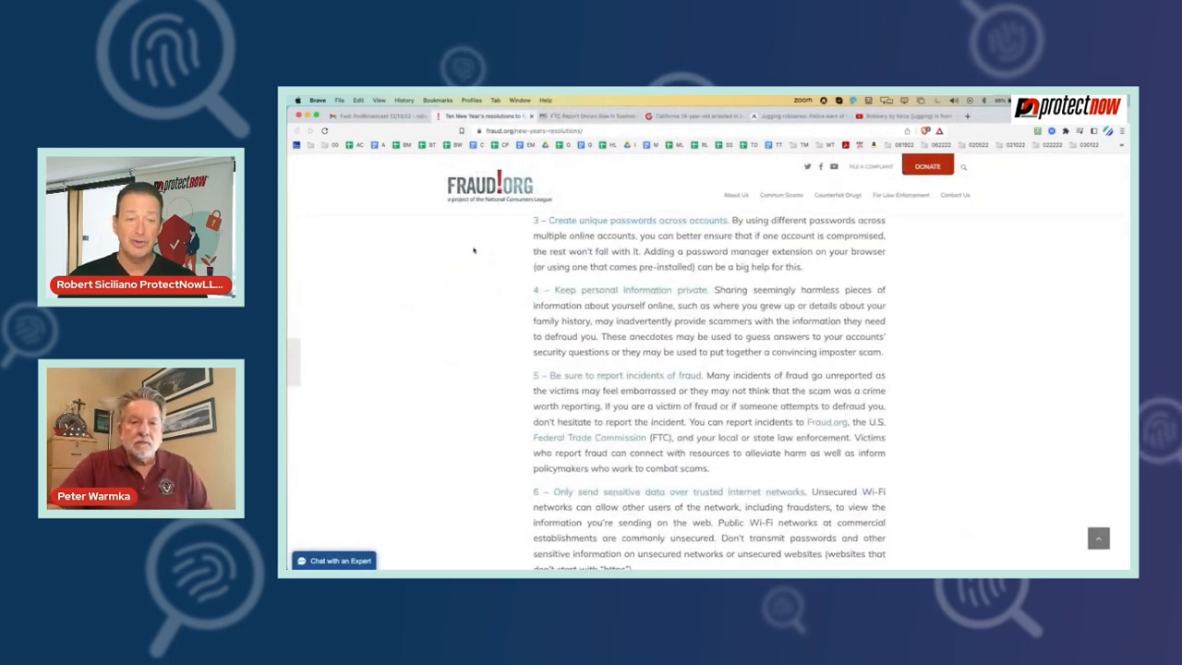
scroll("down", 3)
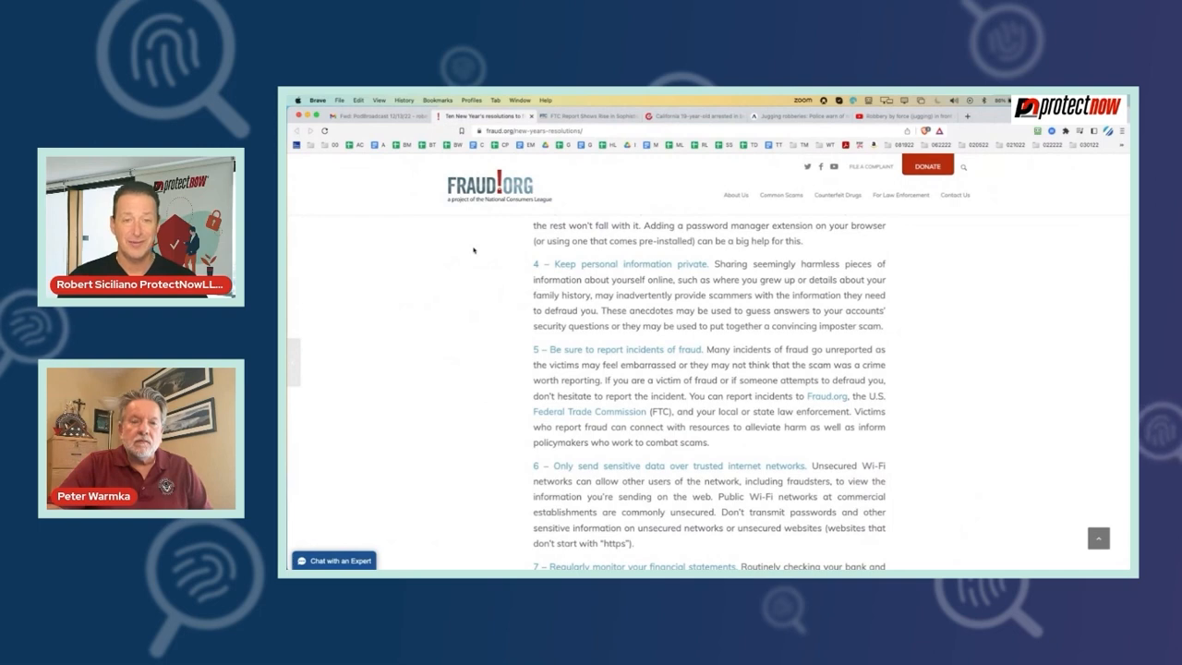
scroll("down", 3)
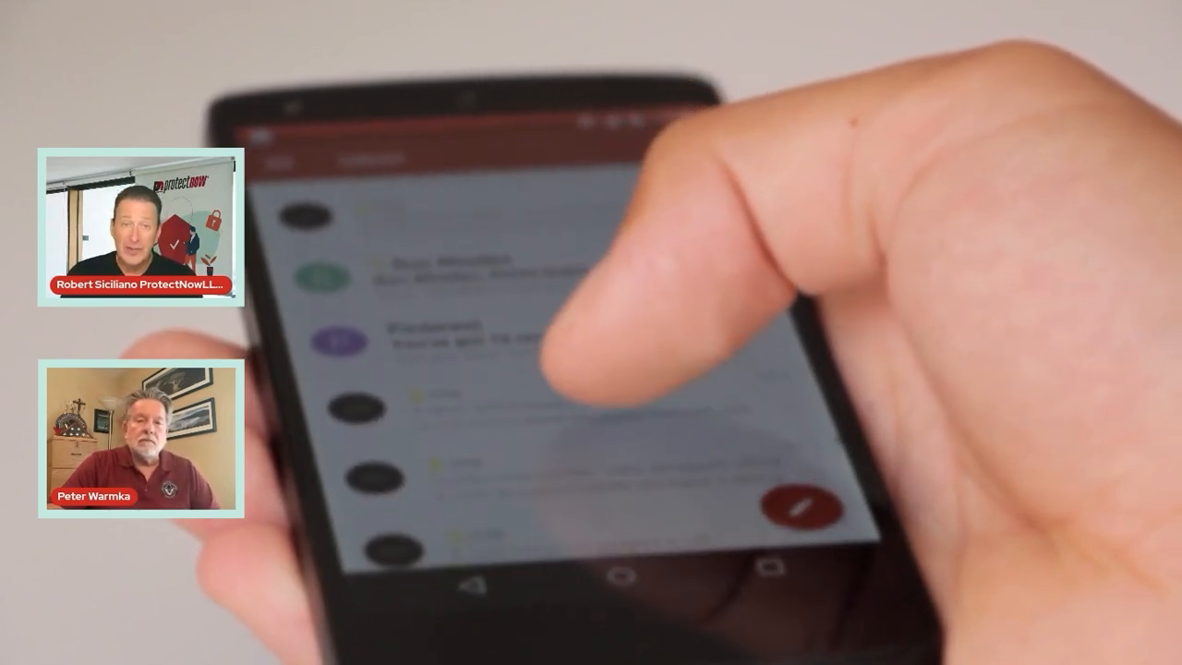
scroll("down", 3)
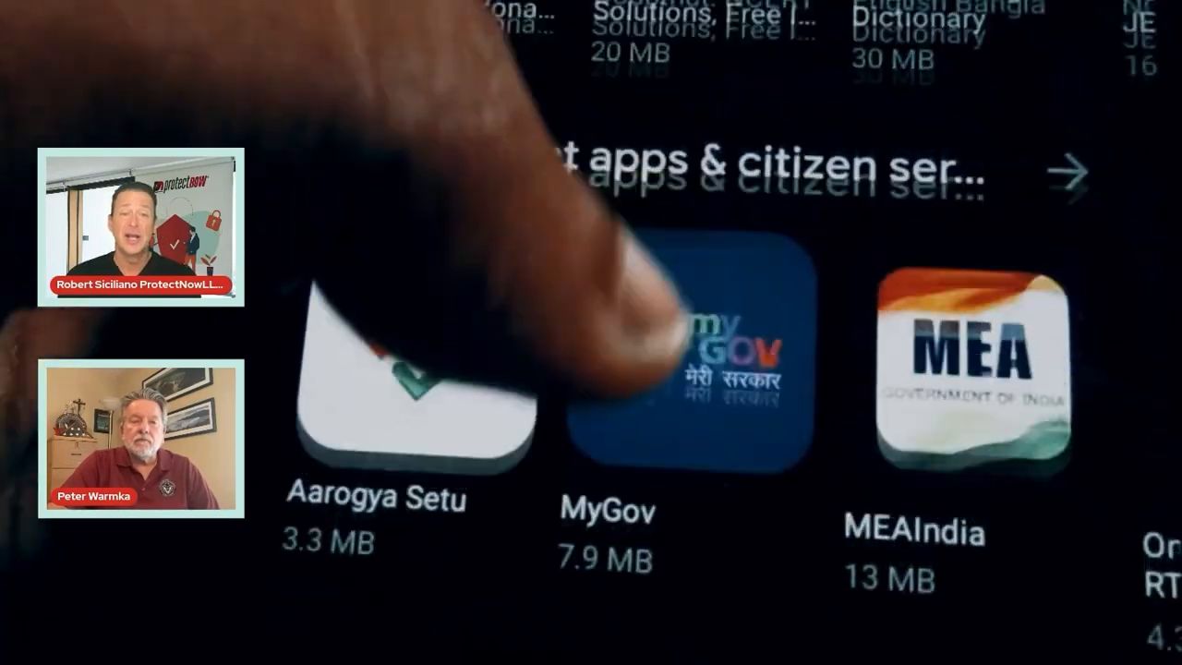
scroll("down", 3)
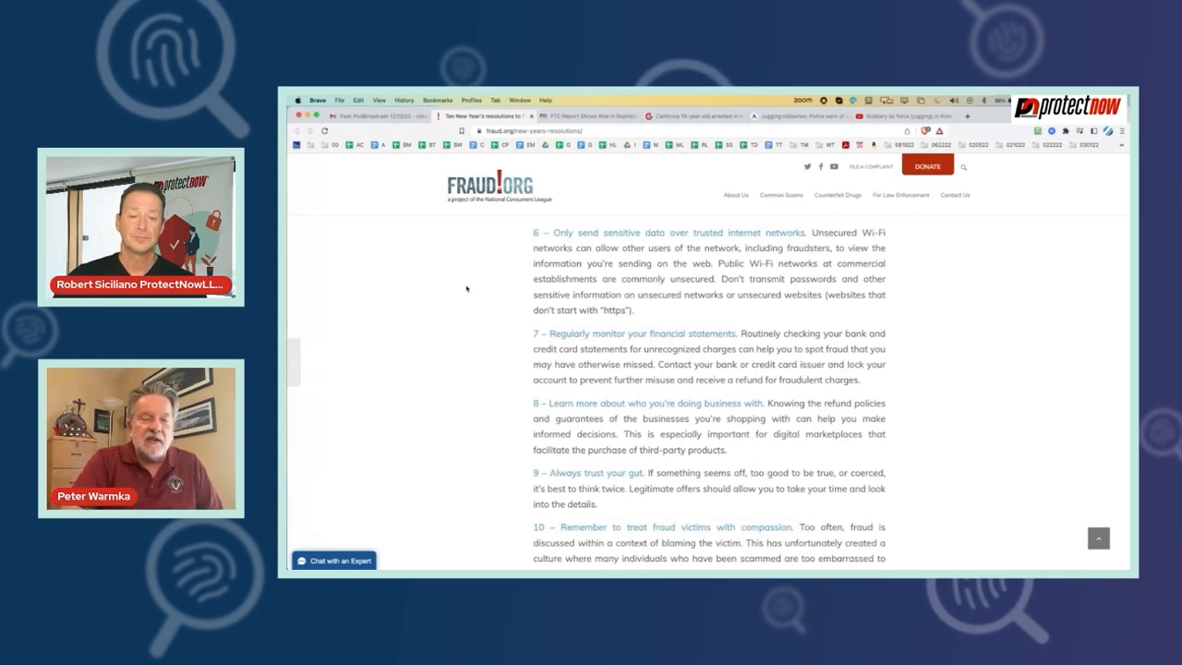
mouse_move(465, 339)
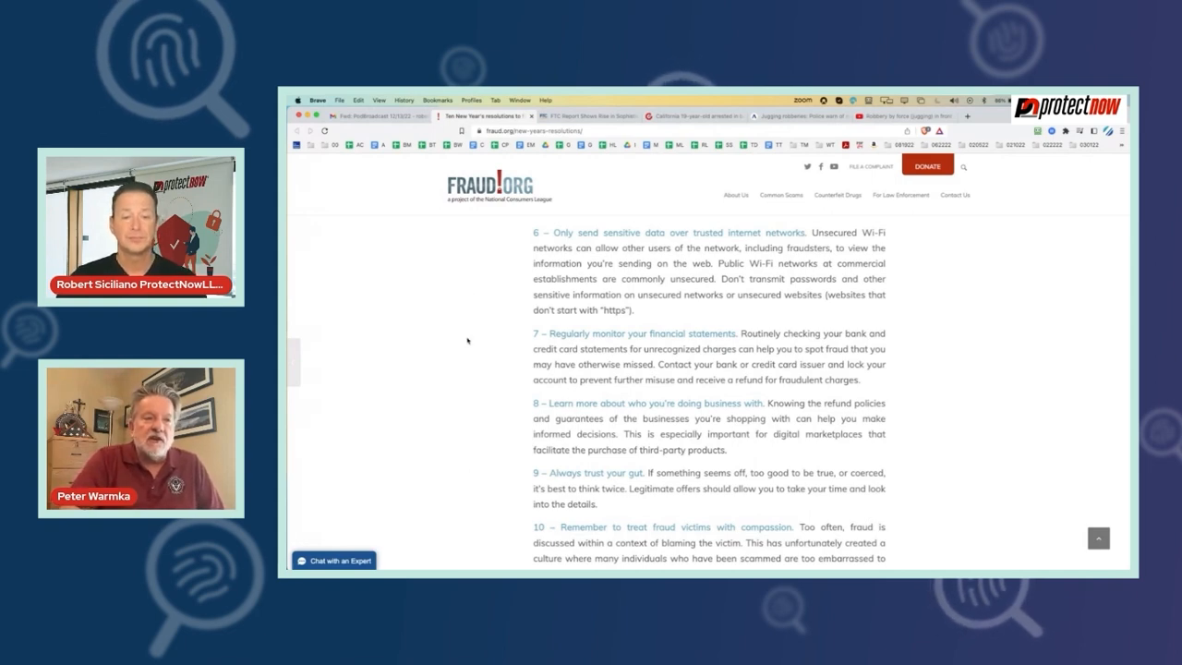
Read past tip 10 to Fraud.org's closing complaint-form appeal and share buttons.
scroll("down", 3)
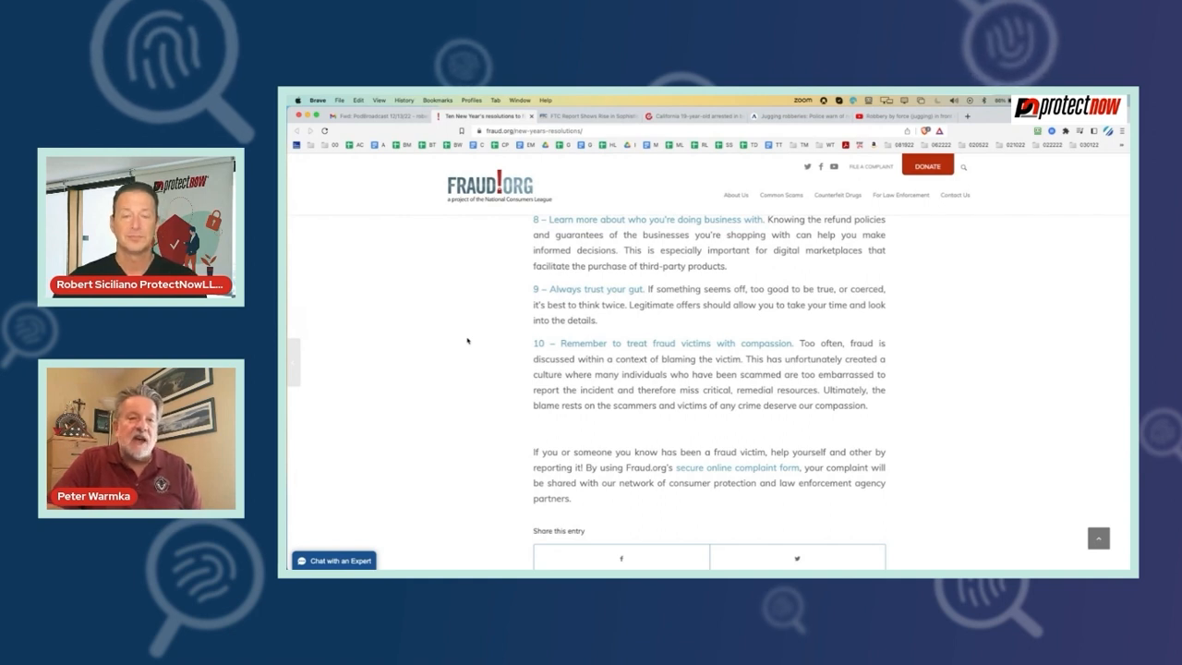
mouse_move(502, 316)
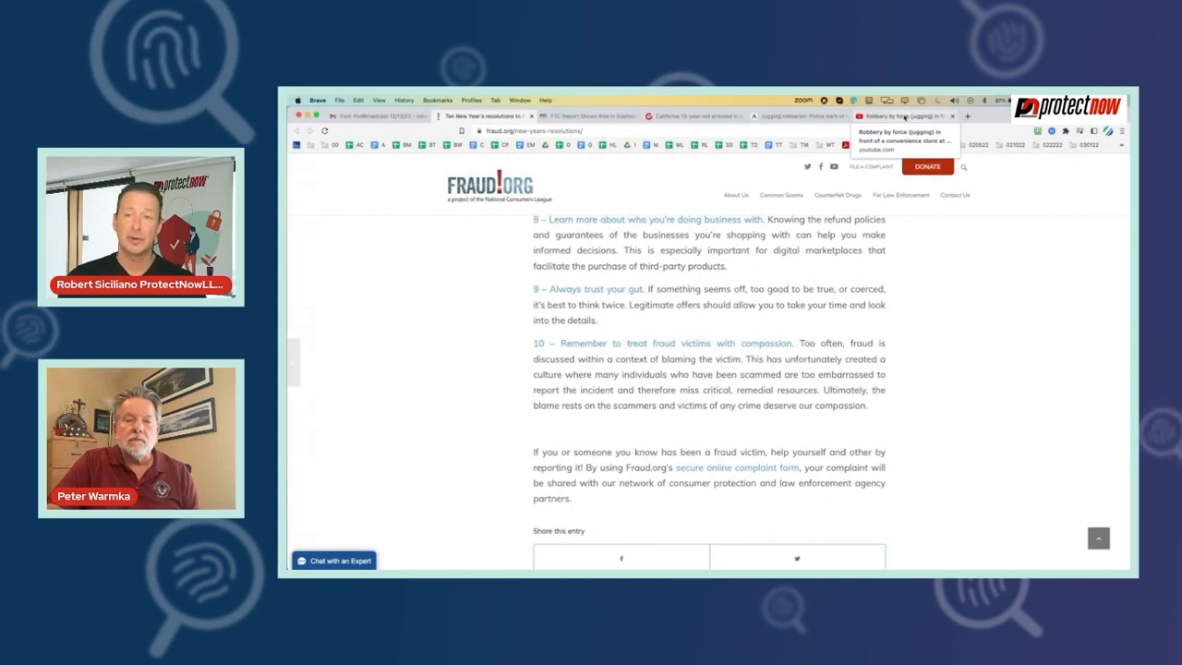
Read down the Axios jugging article to the Houston police YouTube videos bullet.
left_click(905, 115)
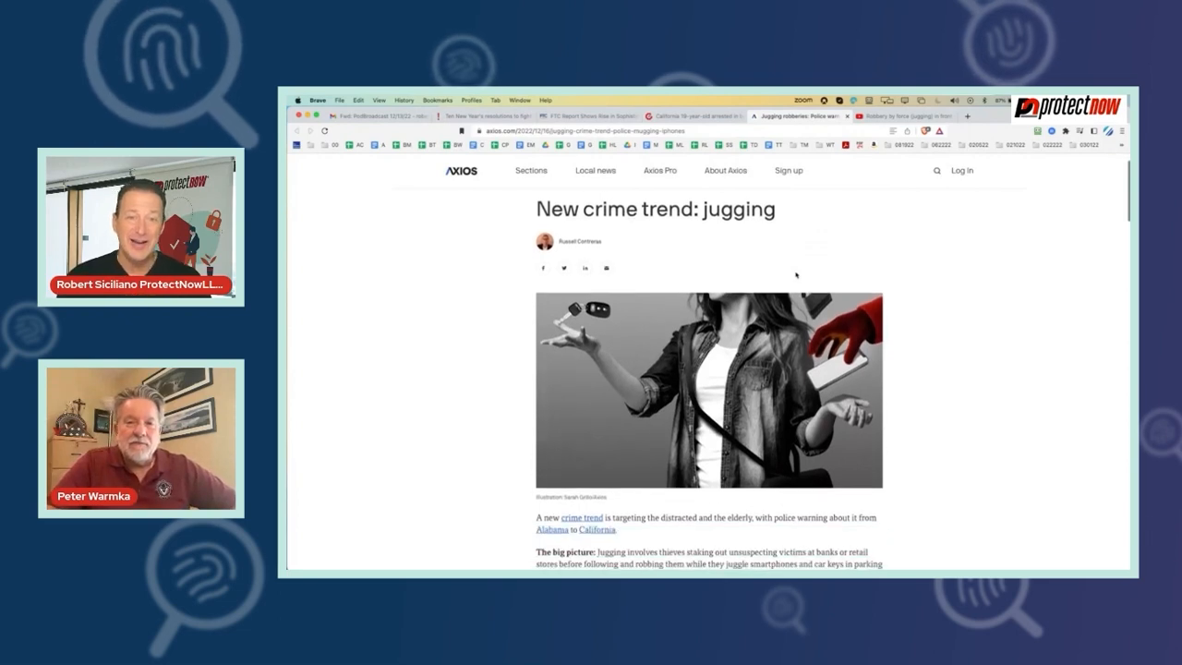
scroll("down", 3)
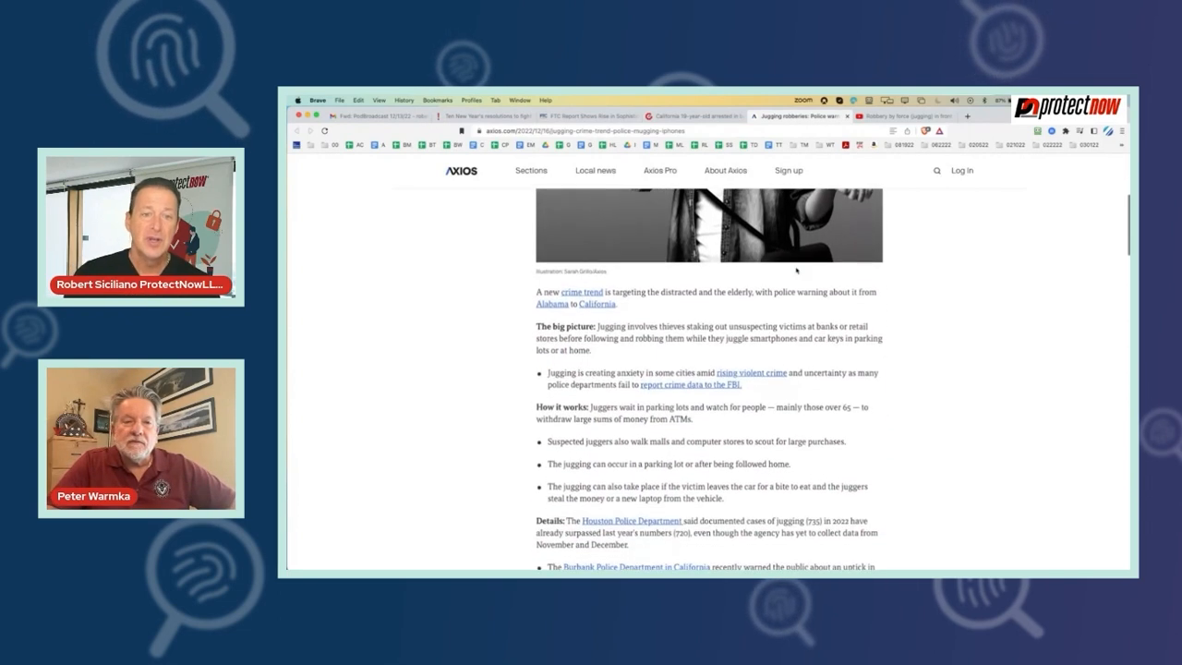
scroll("down", 3)
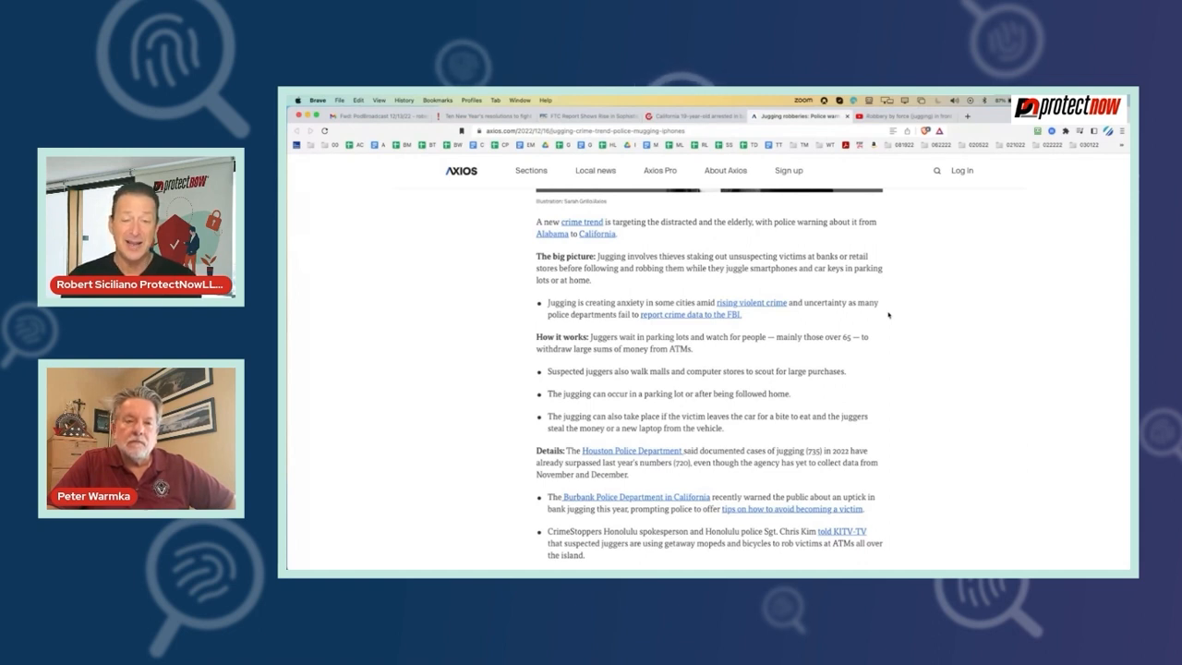
scroll("down", 3)
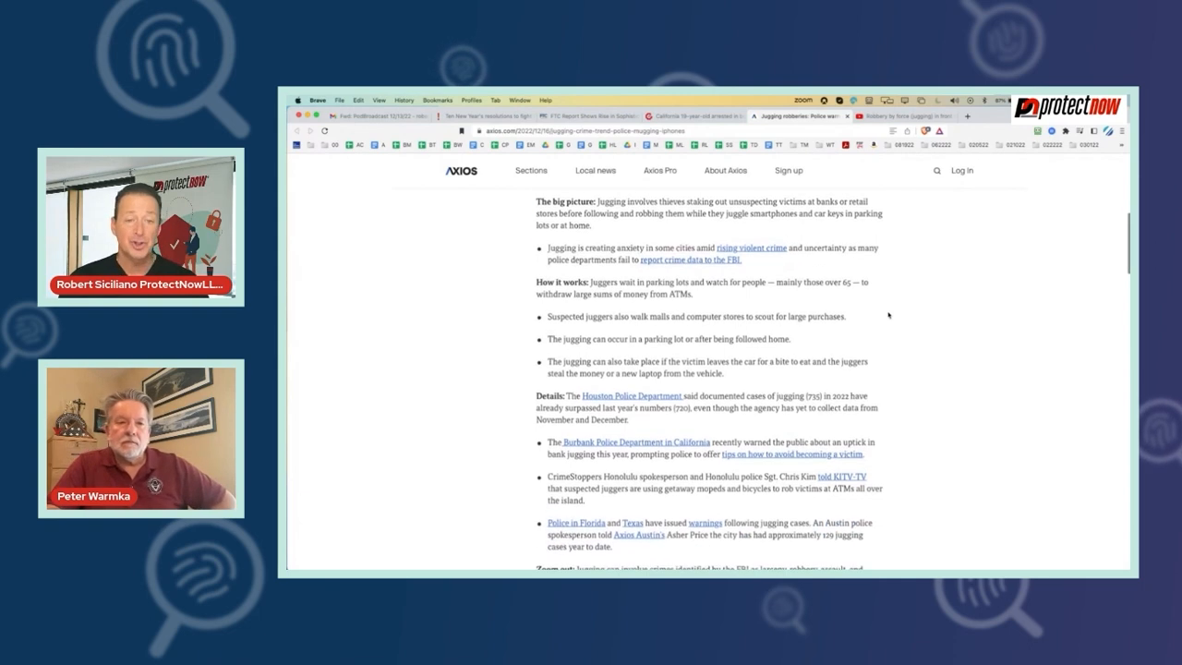
scroll("down", 3)
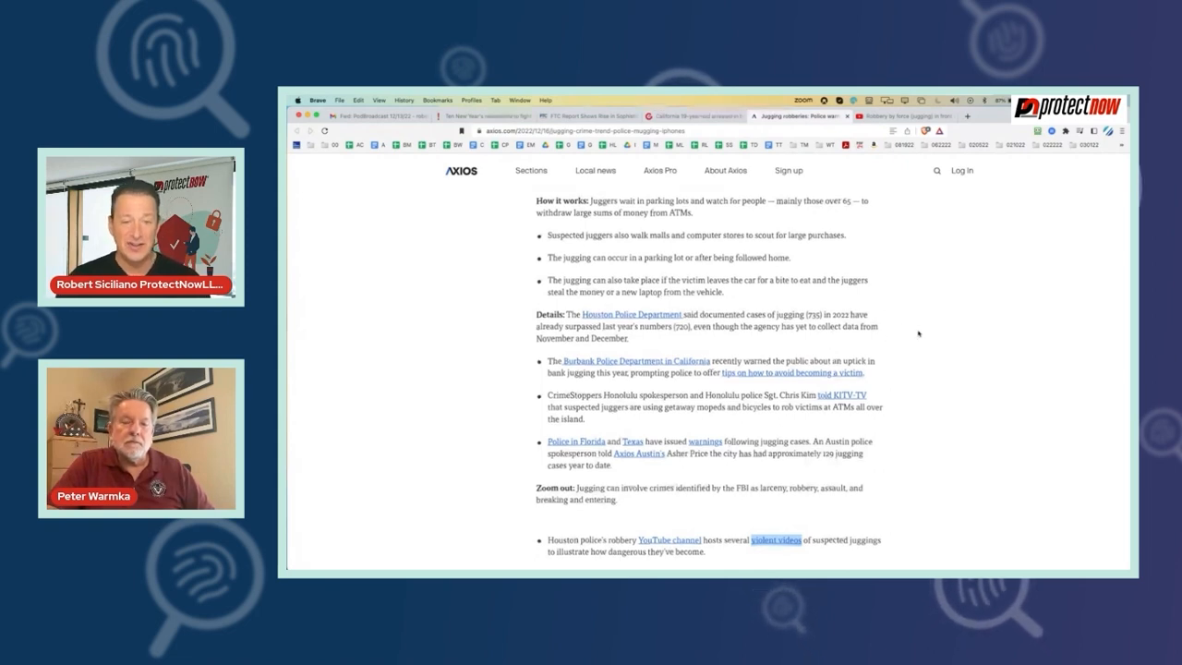
scroll("down", 3)
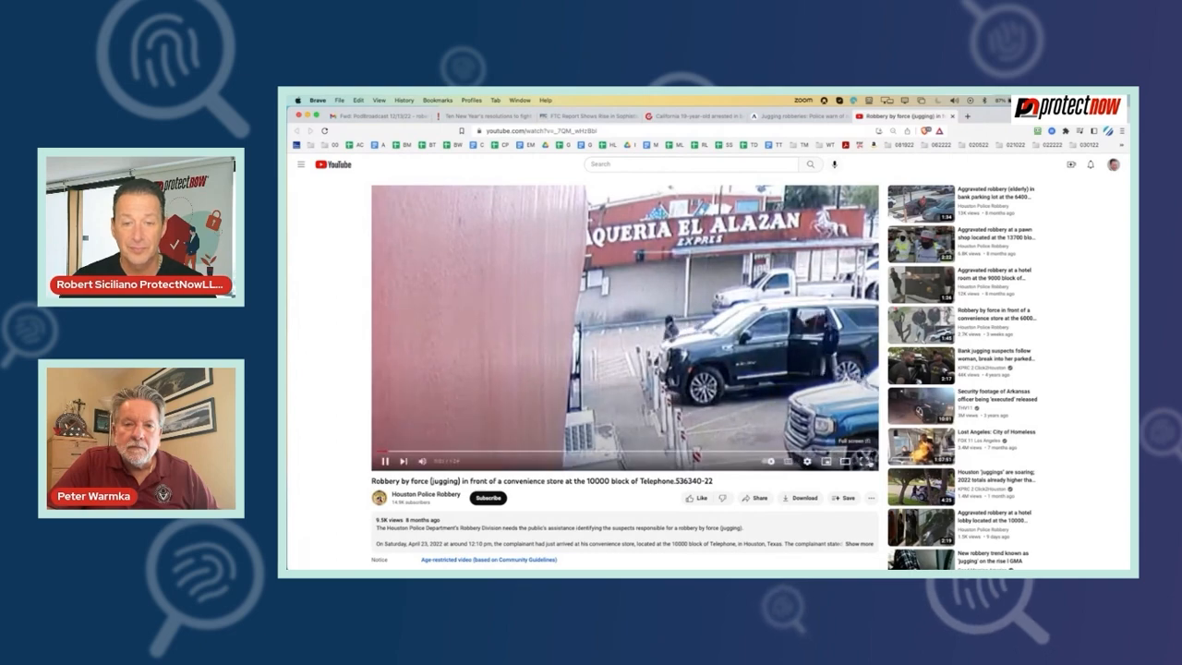
Play the Houston Police jugging robbery video and cancel the Up Next autoplay at its end.
left_click(854, 460)
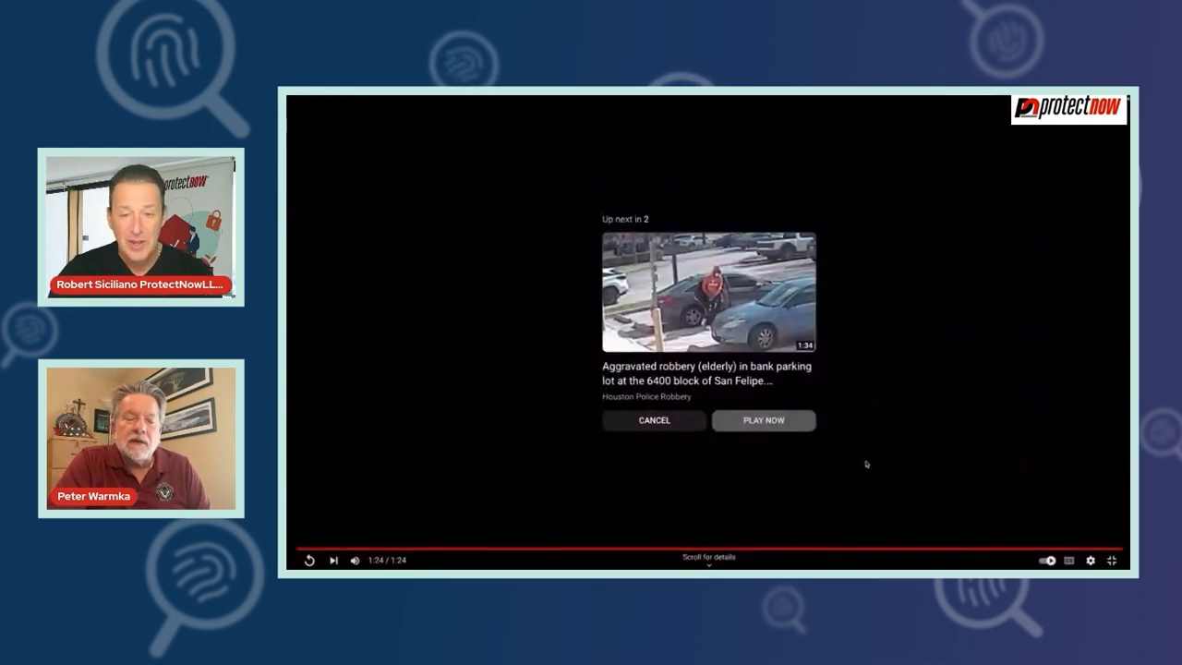
left_click(763, 421)
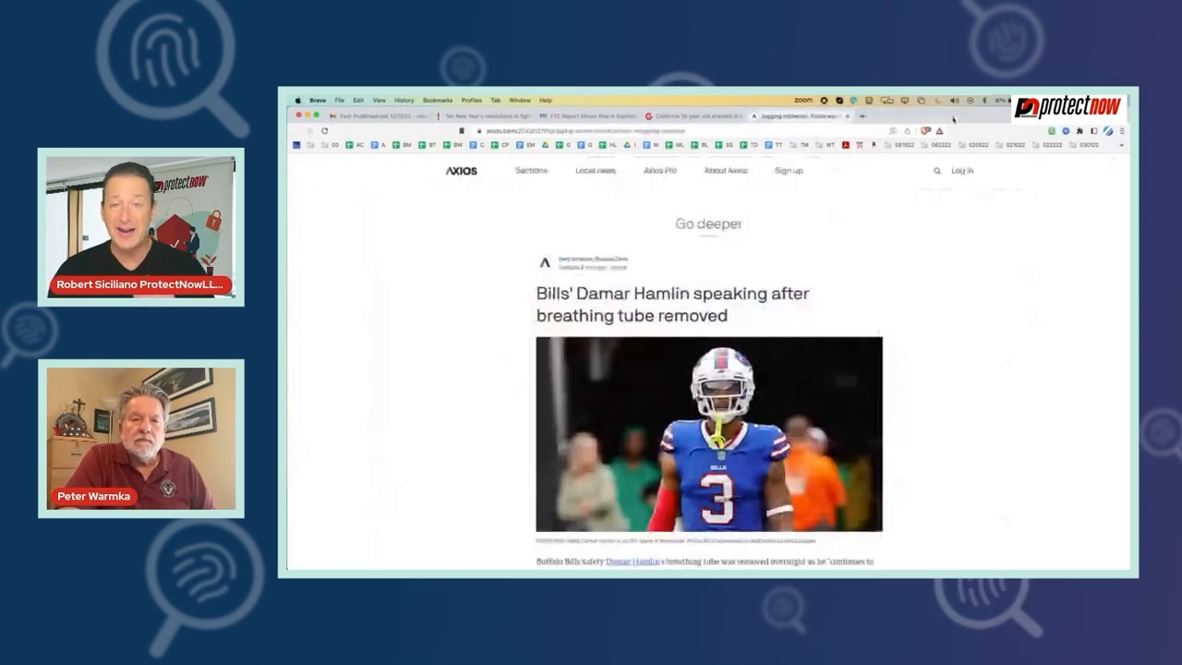
left_click(797, 115)
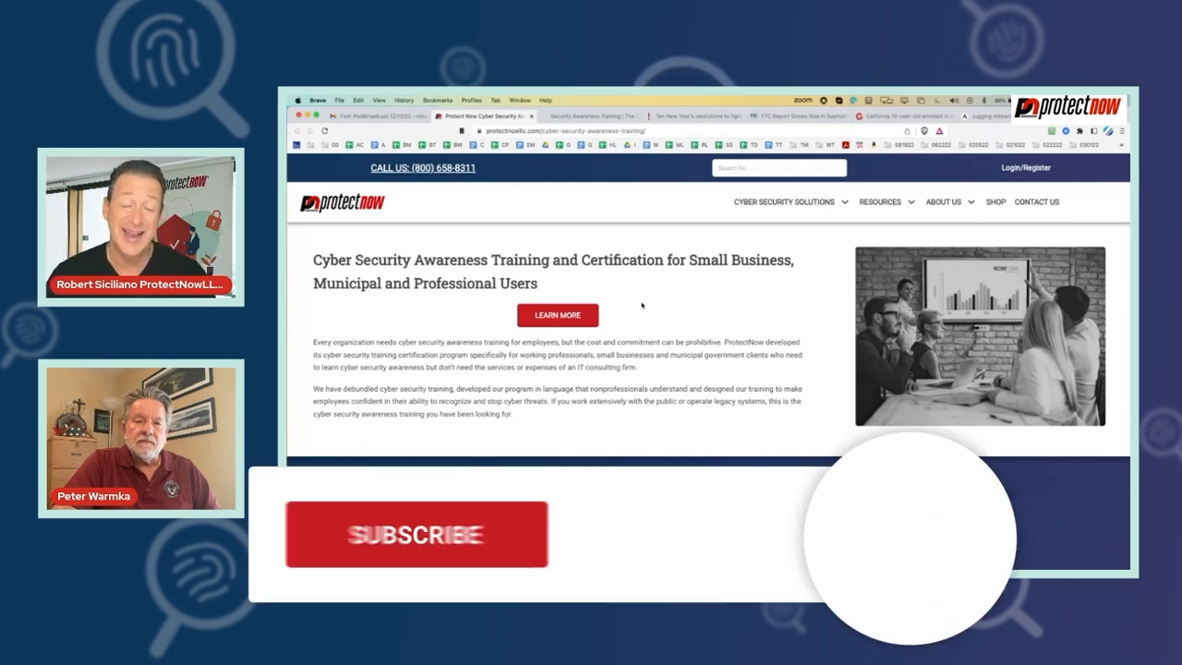
Subscribe via the prompt over ProtectNow's cyber security awareness training page.
left_click(415, 533)
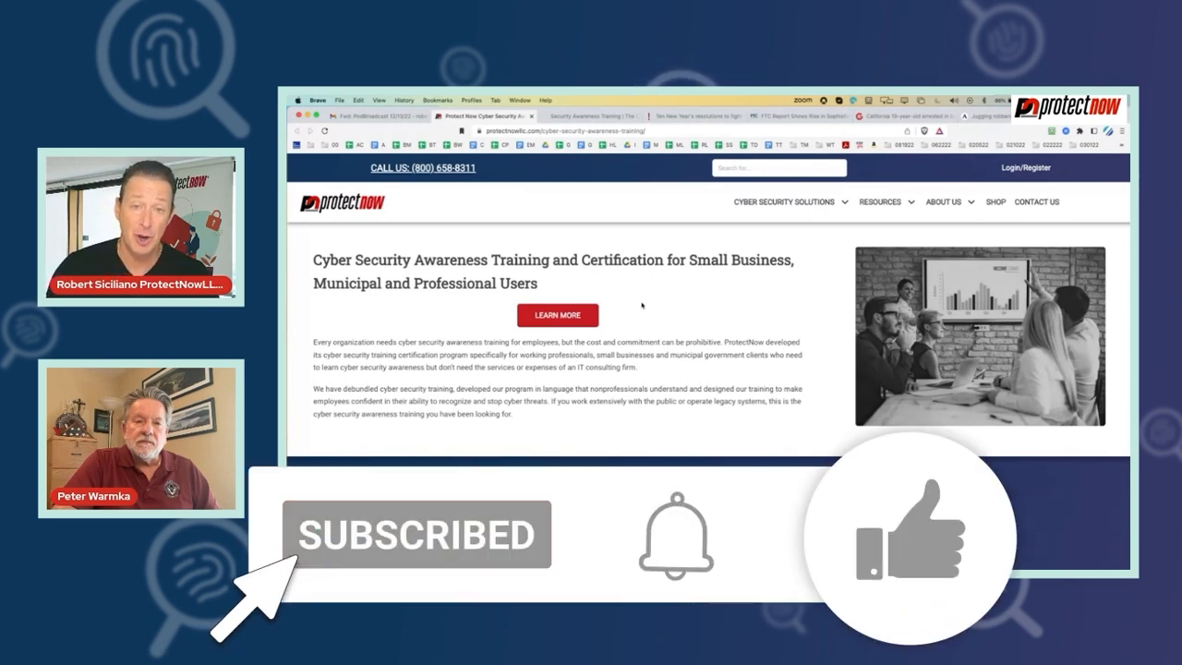